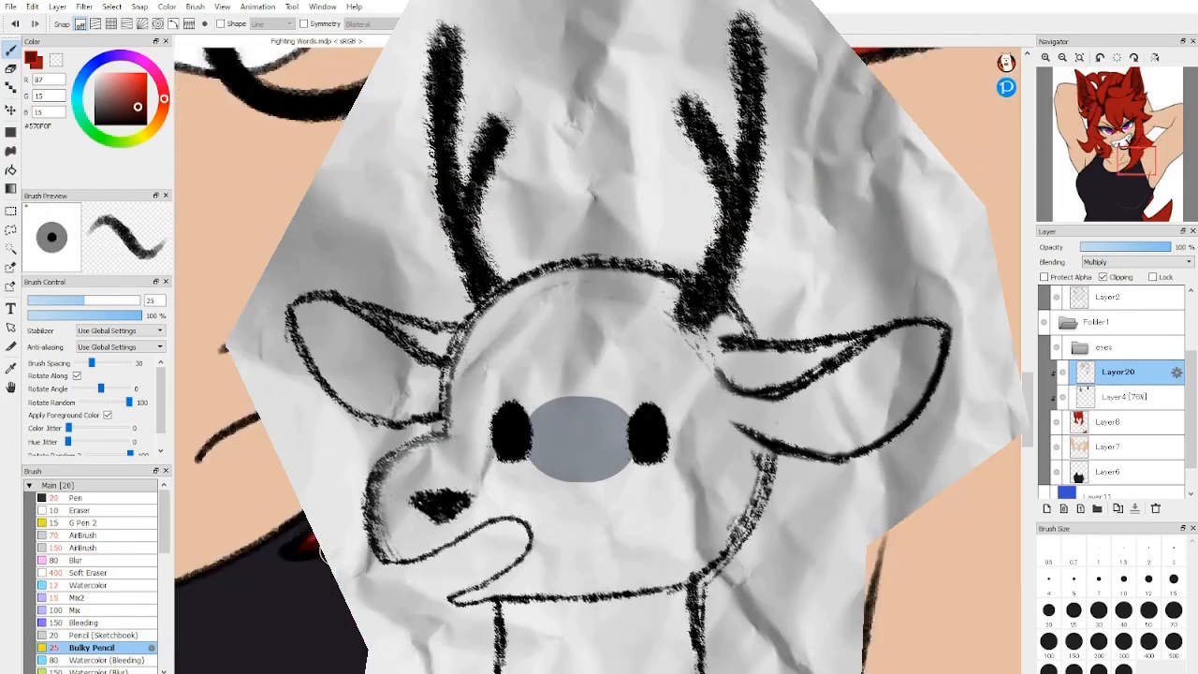
# Finish the red-haired girl's shading with the Bulky Pencil and zoom out to the full canvas.
pyautogui.click(602, 40)
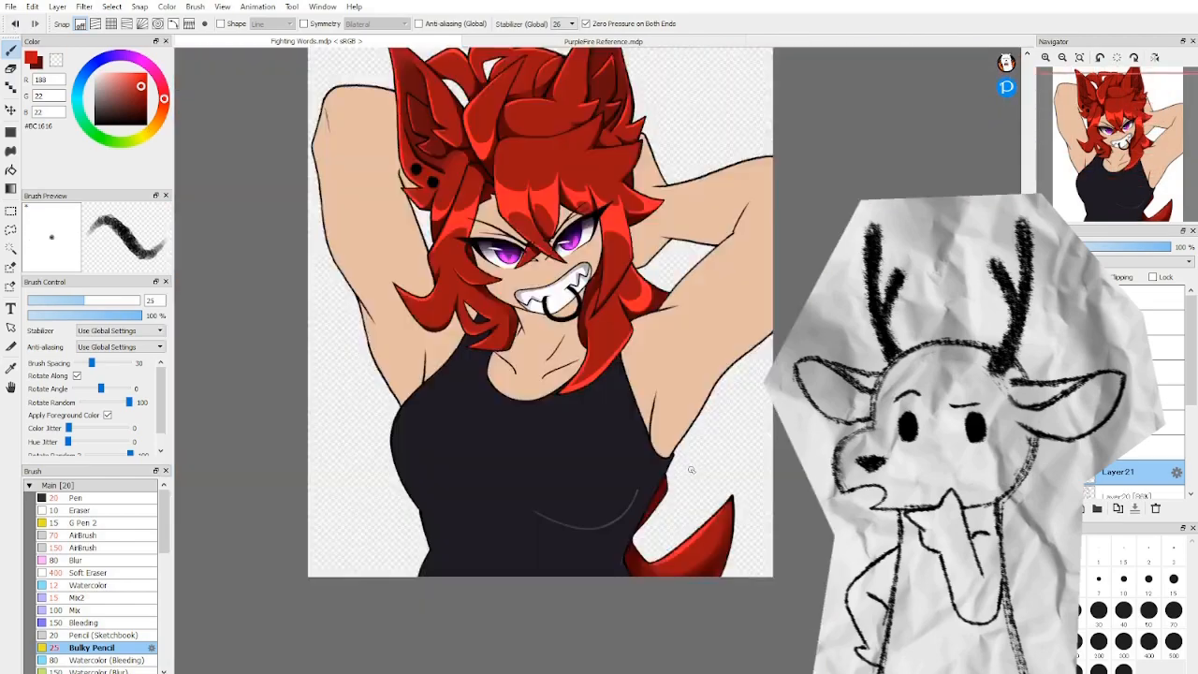
# Shade the grinning character's toothy mouth in soft browns using the AirBrush and Mix2 brushes.
pyautogui.click(83, 548)
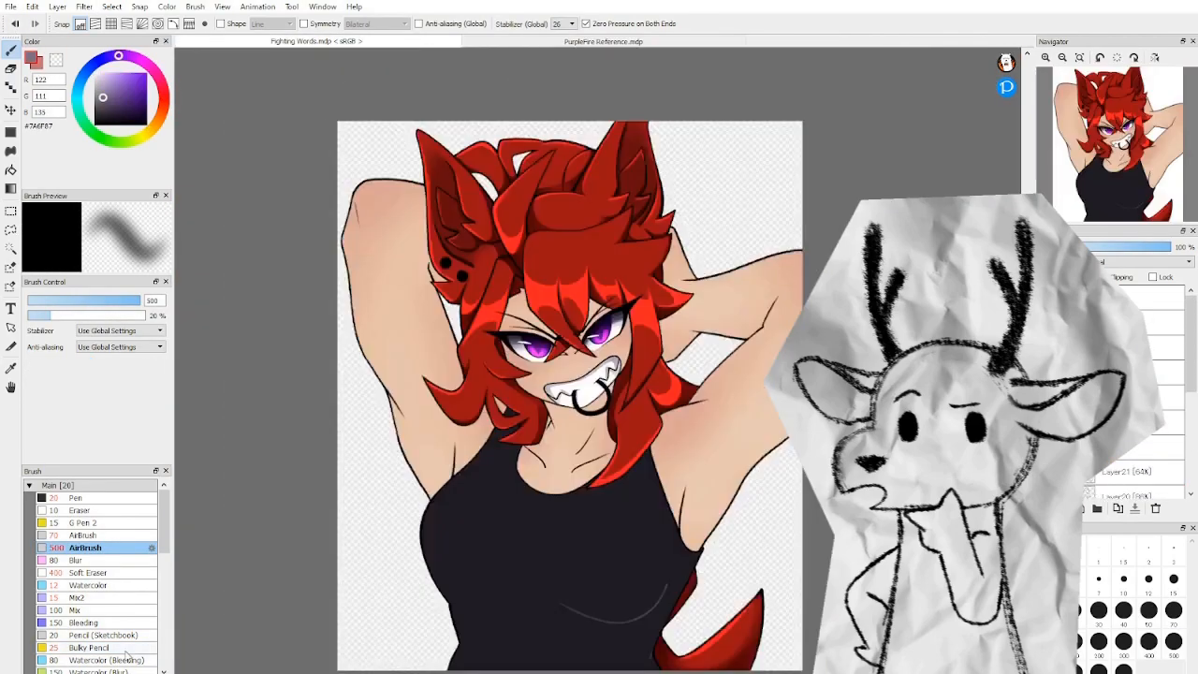
pyautogui.click(90, 647)
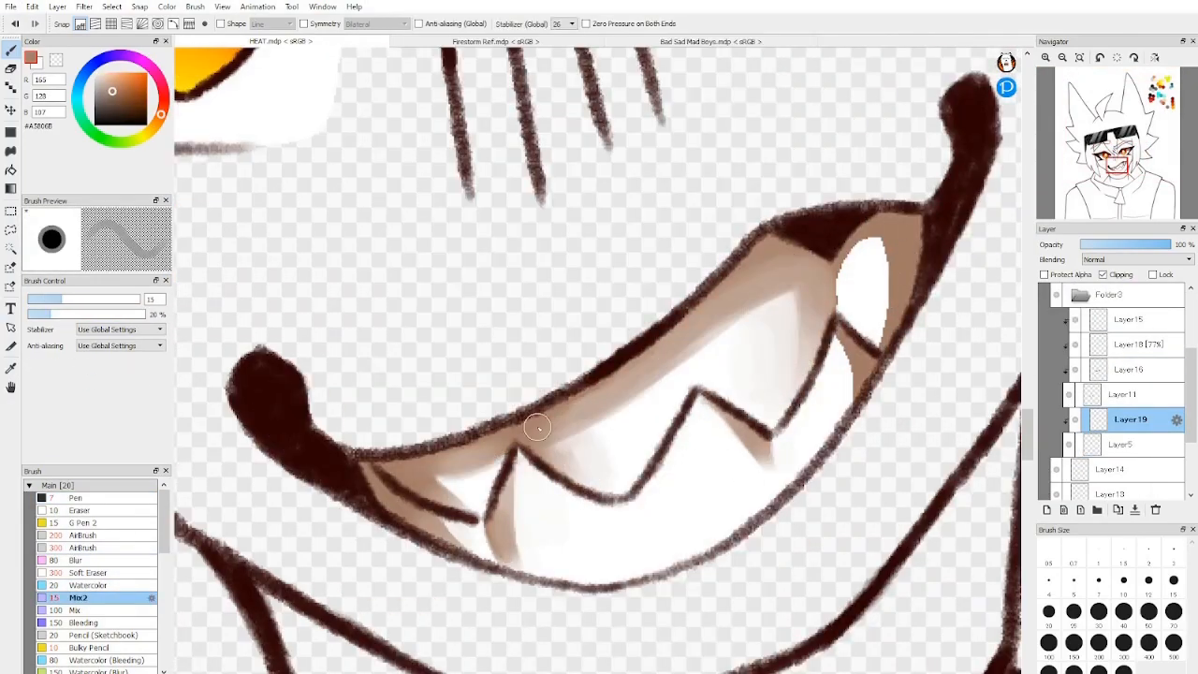
# Open Murder Drones V.mdp and shade the grey robot with Pen and Soft Eraser on a clipped layer.
pyautogui.click(495, 41)
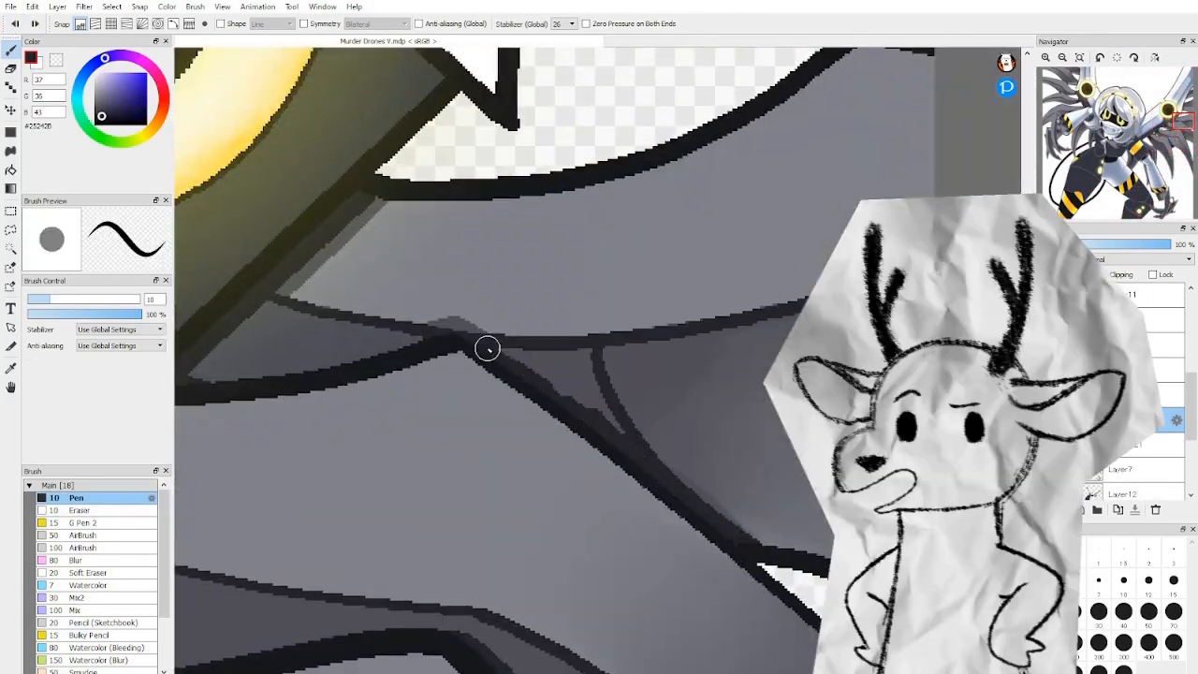
pyautogui.click(90, 572)
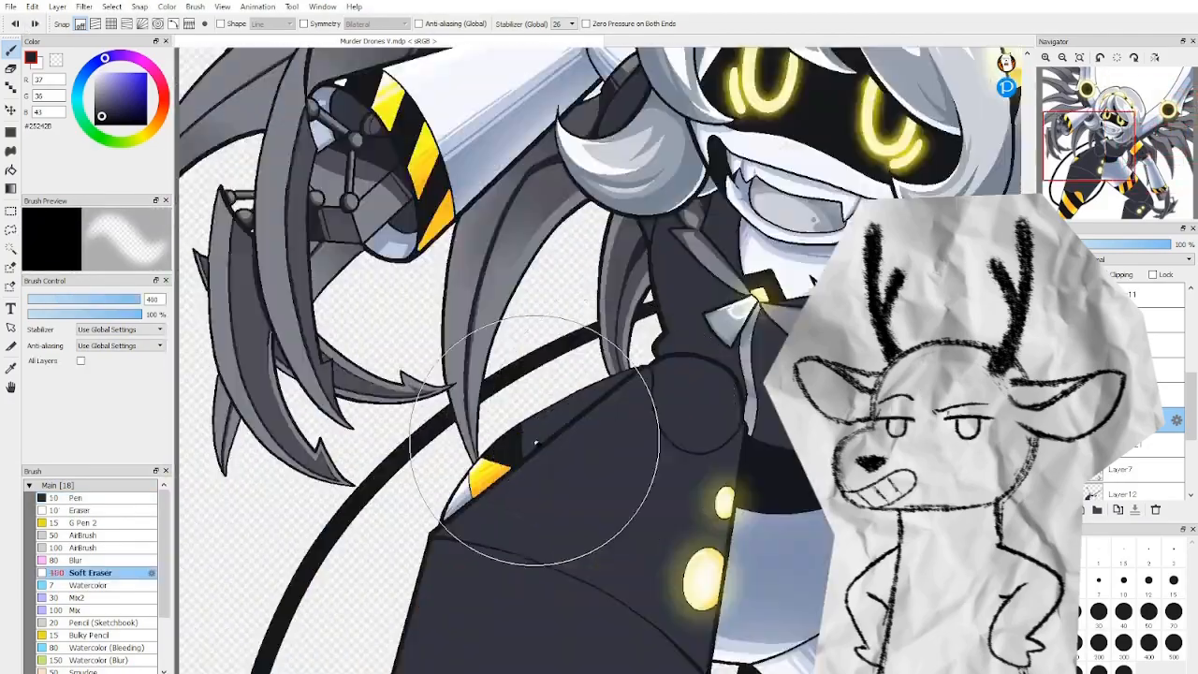